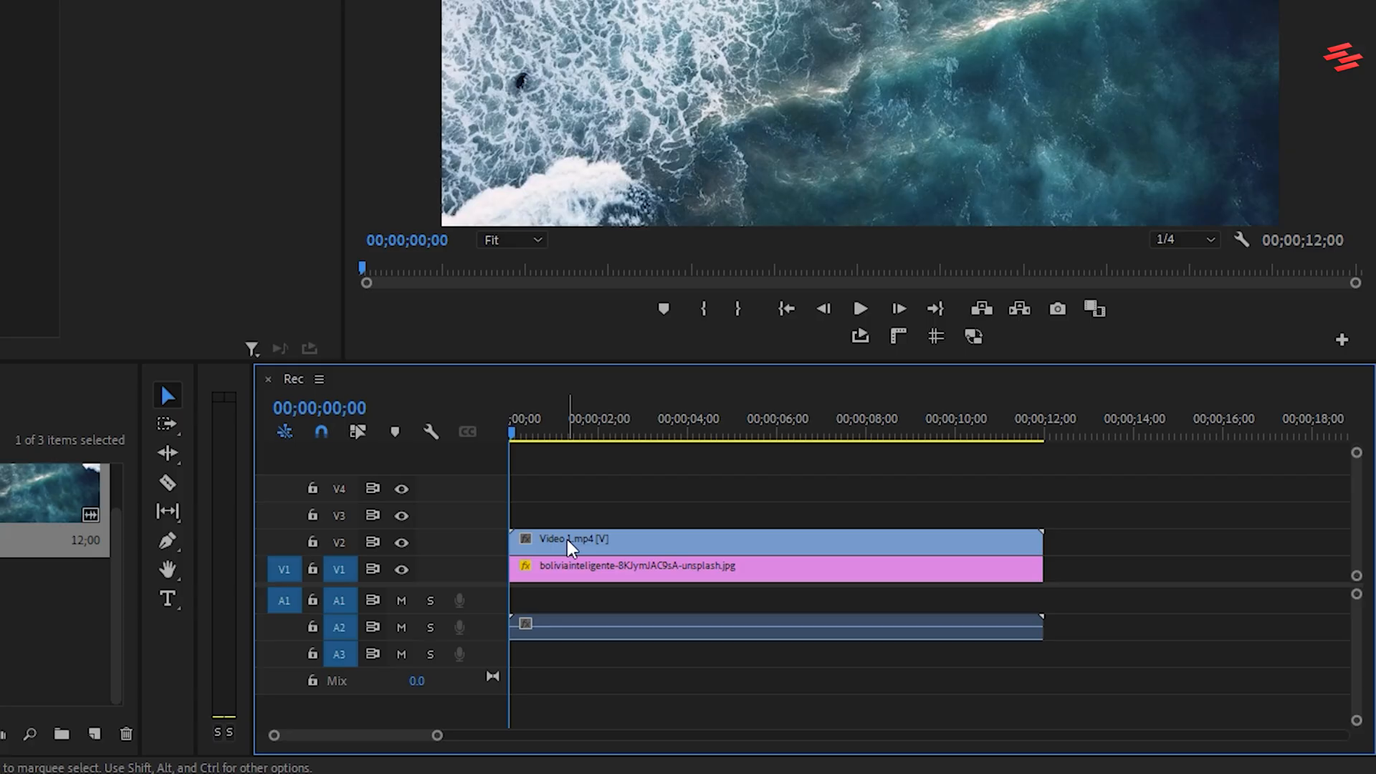
# Scale the ocean clip on V2 down to about 53 so it roughly covers the TV
pyautogui.click(994, 22)
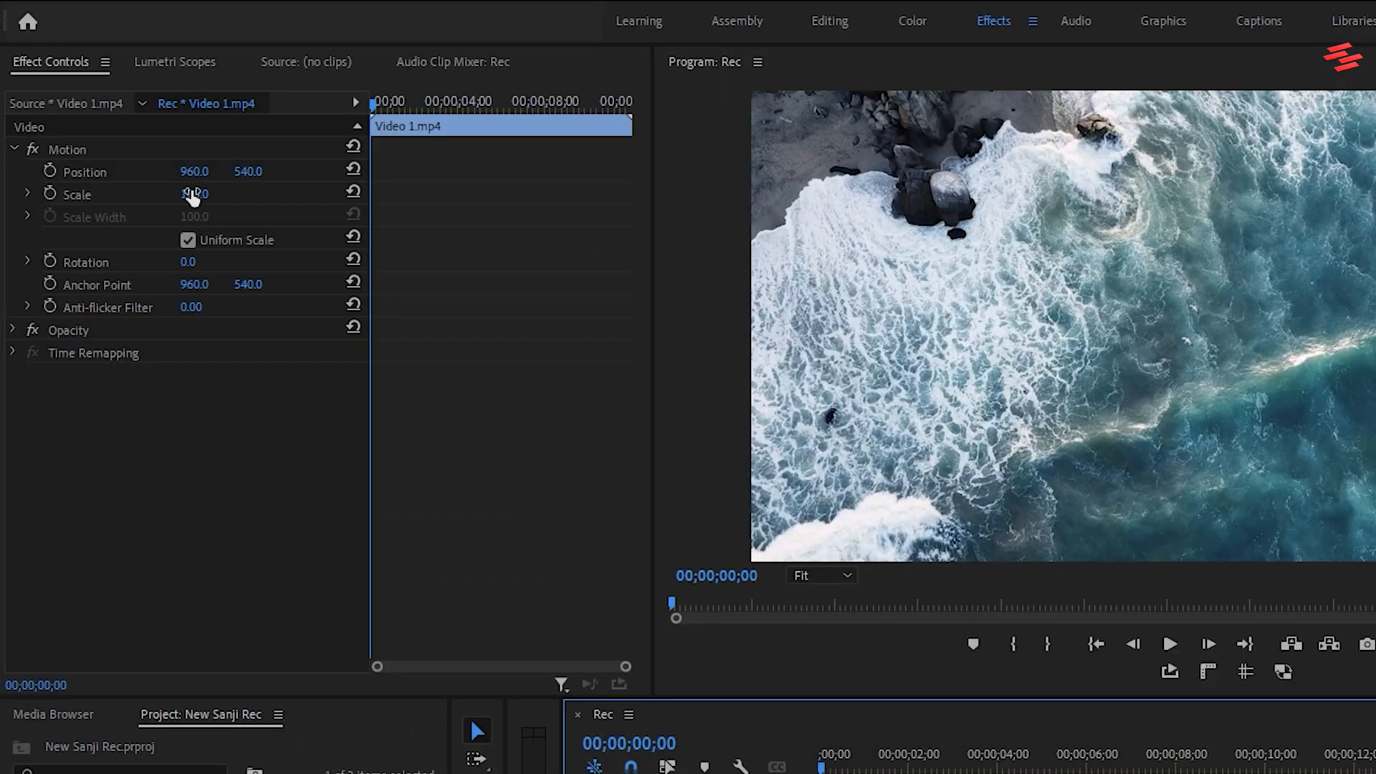
pyautogui.moveTo(195, 193); pyautogui.dragTo(175, 193)
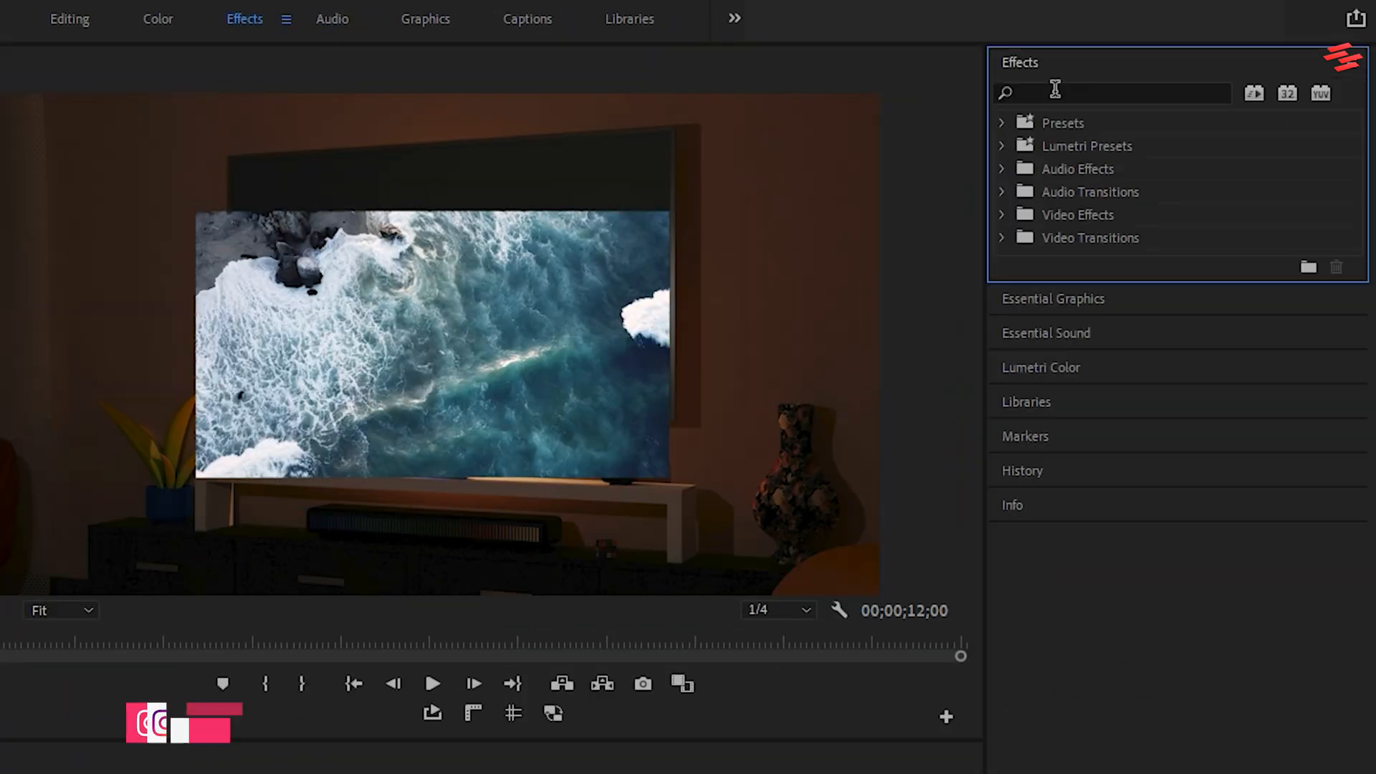
# Apply the Corner Pin effect to the ocean clip and show its corner handles in the preview
pyautogui.write('corn')
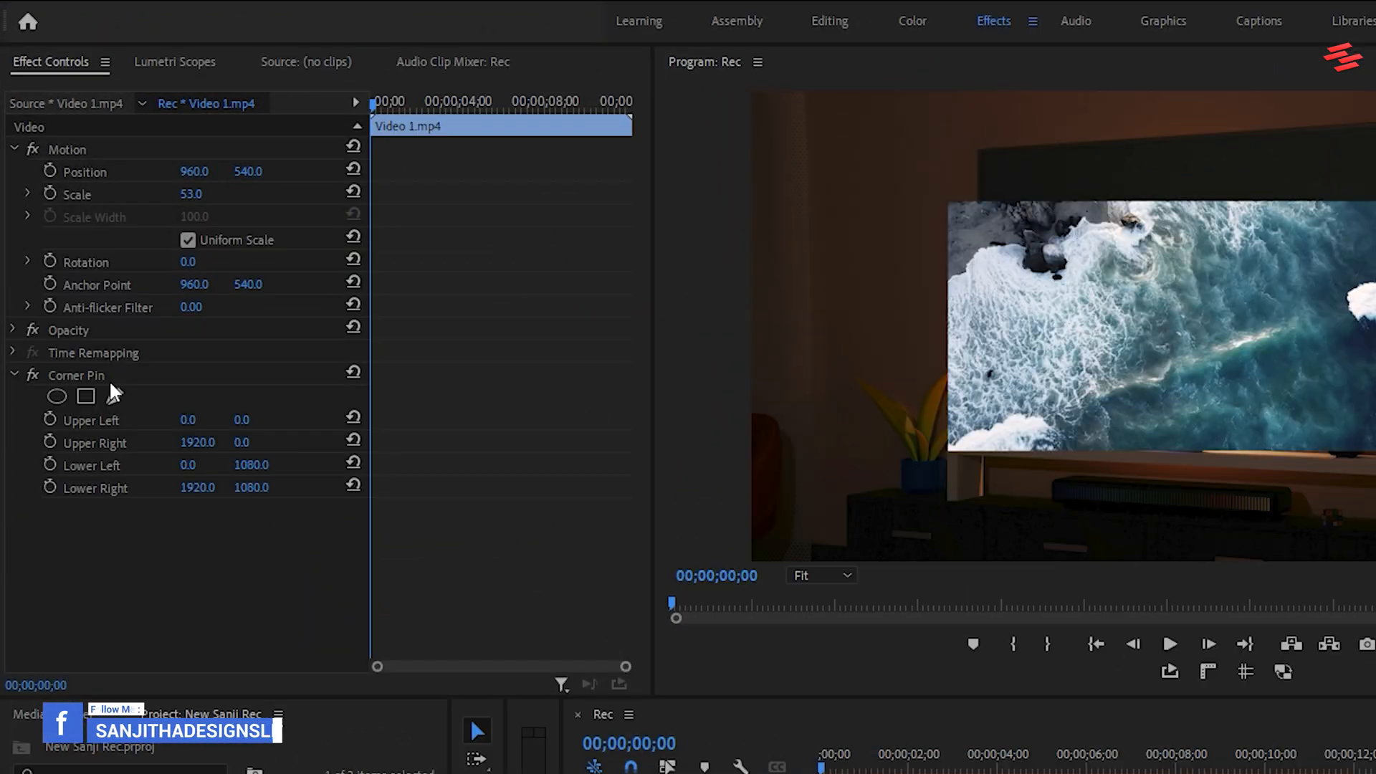
pyautogui.click(76, 374)
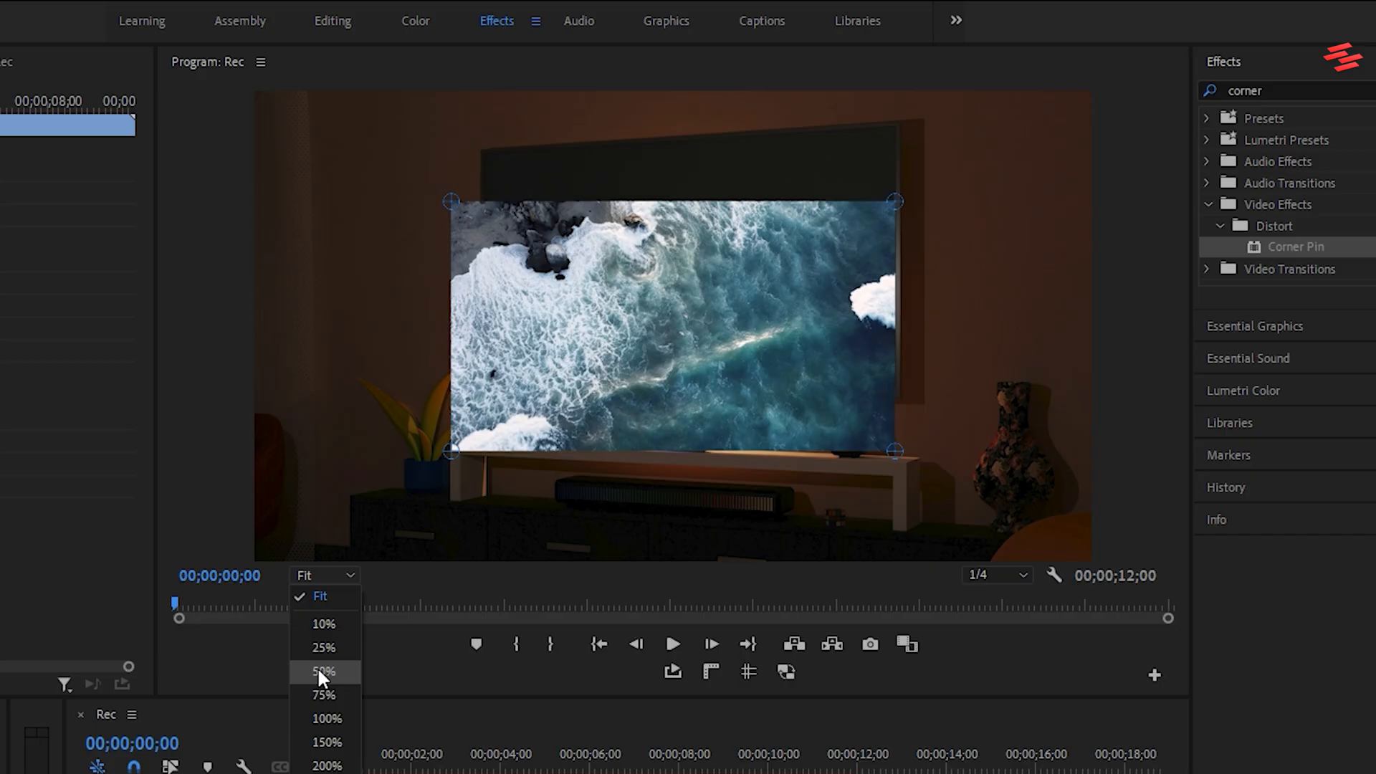
# At 75% preview zoom, drag the Corner Pin handles onto the TV screen's corners, then return to Fit
pyautogui.click(326, 694)
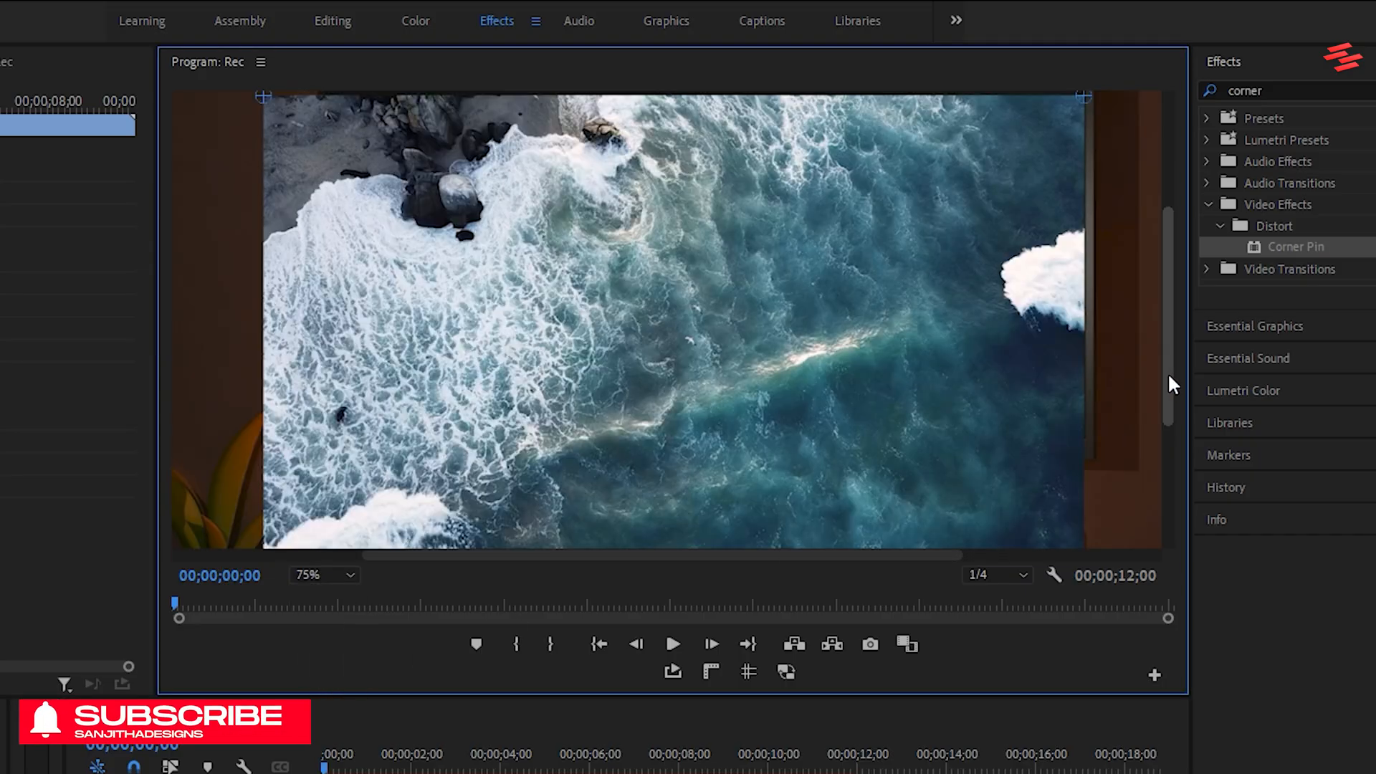
pyautogui.moveTo(264, 96); pyautogui.dragTo(264, 277)
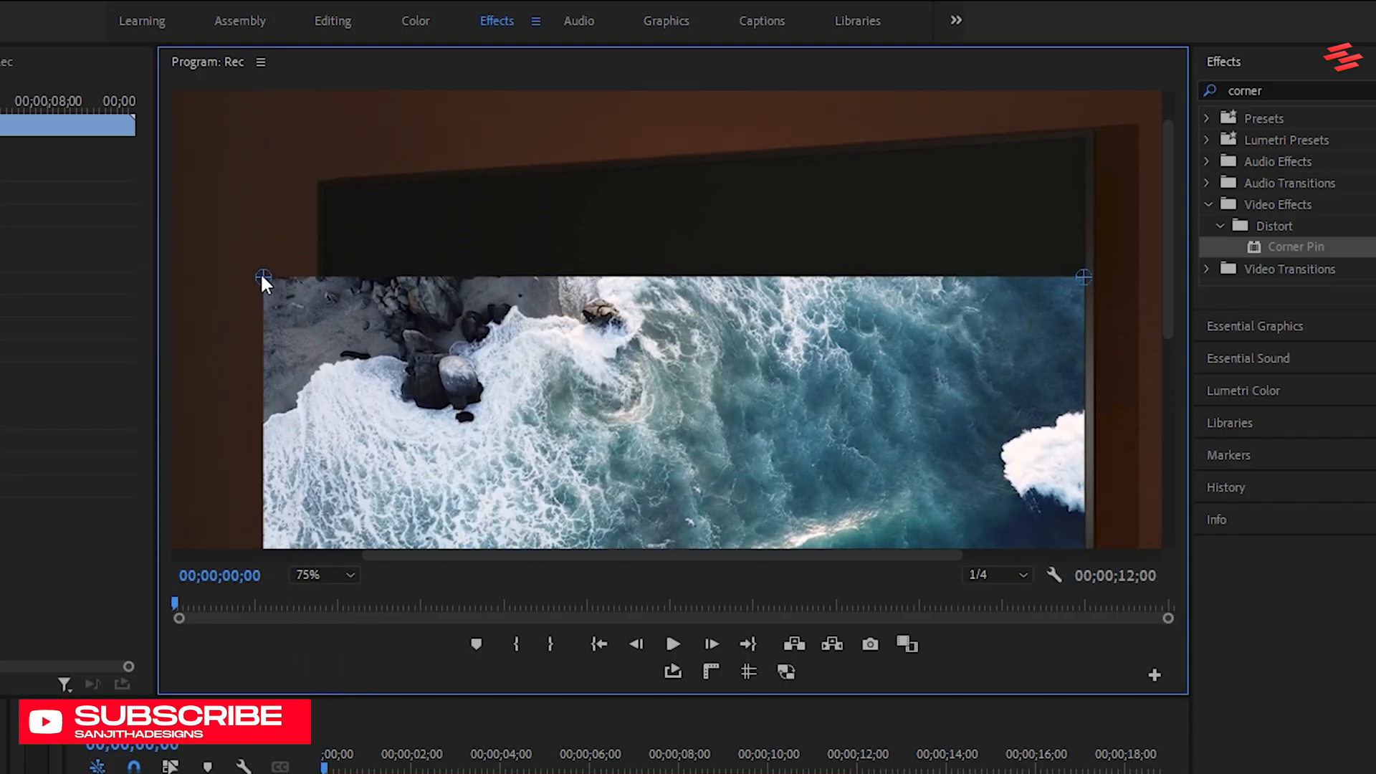
pyautogui.moveTo(264, 277); pyautogui.dragTo(326, 190)
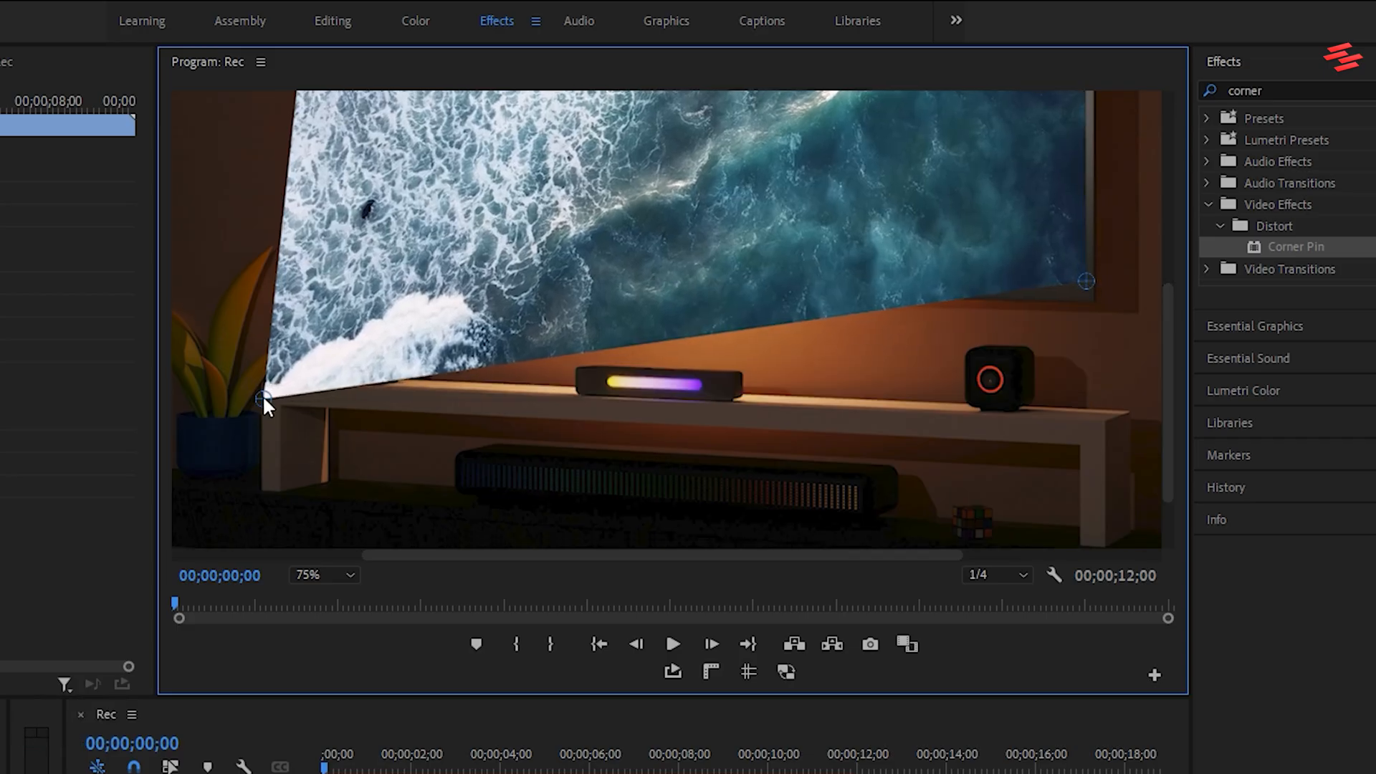
pyautogui.click(323, 575)
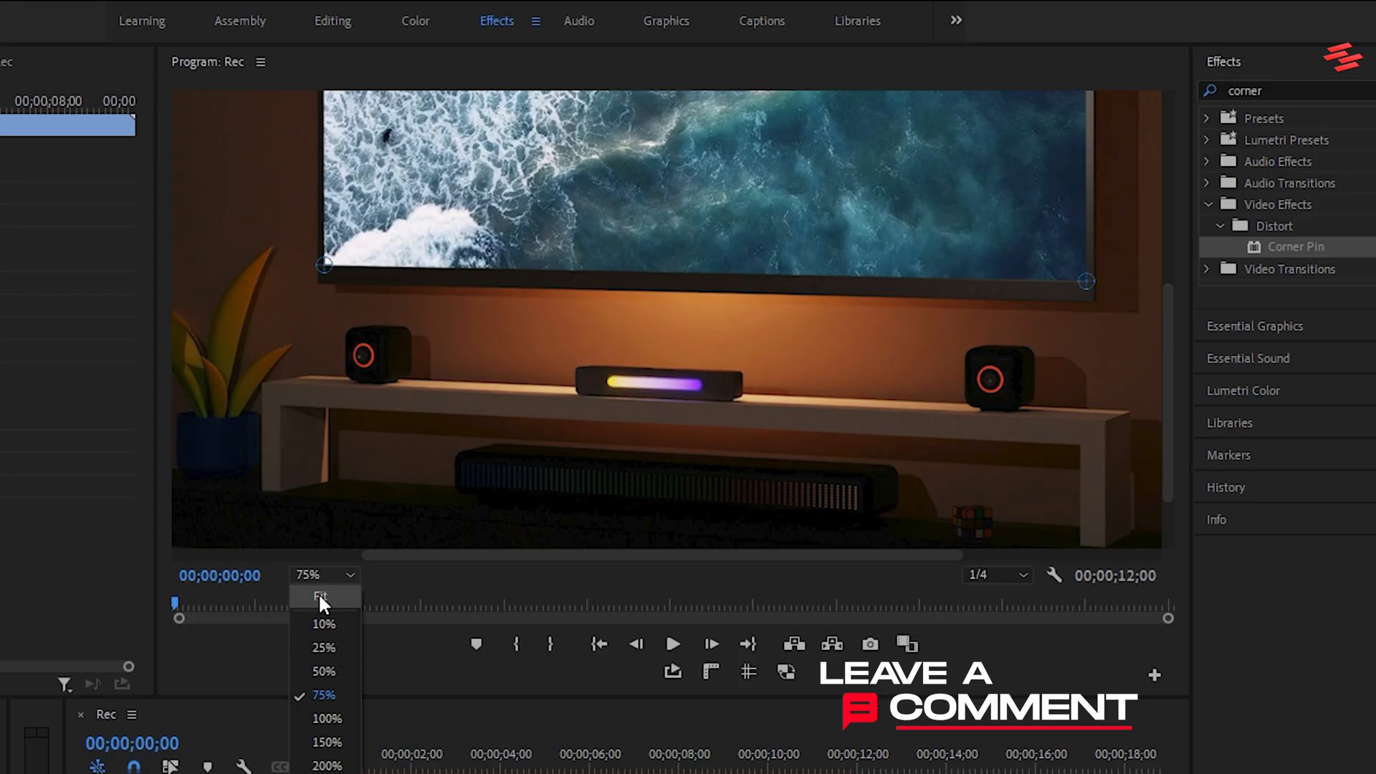
pyautogui.click(321, 598)
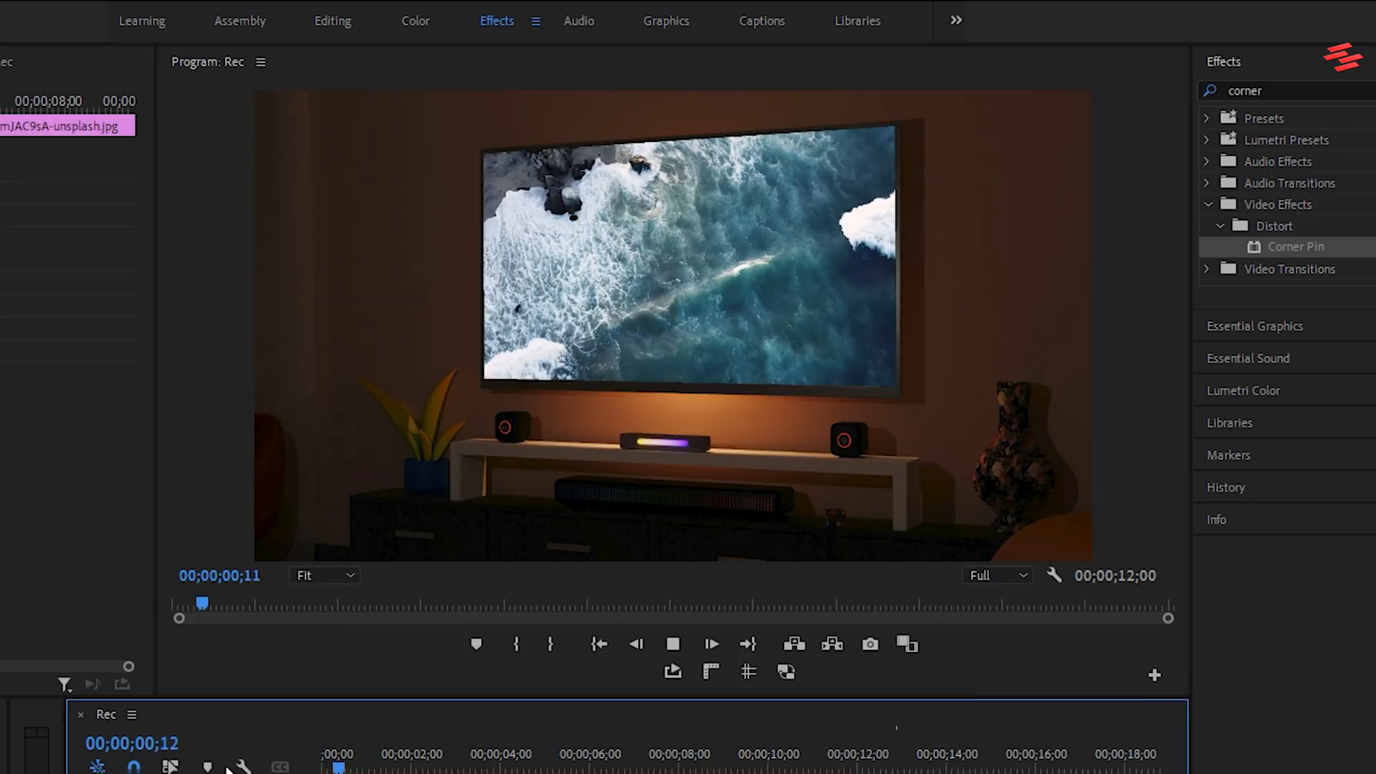